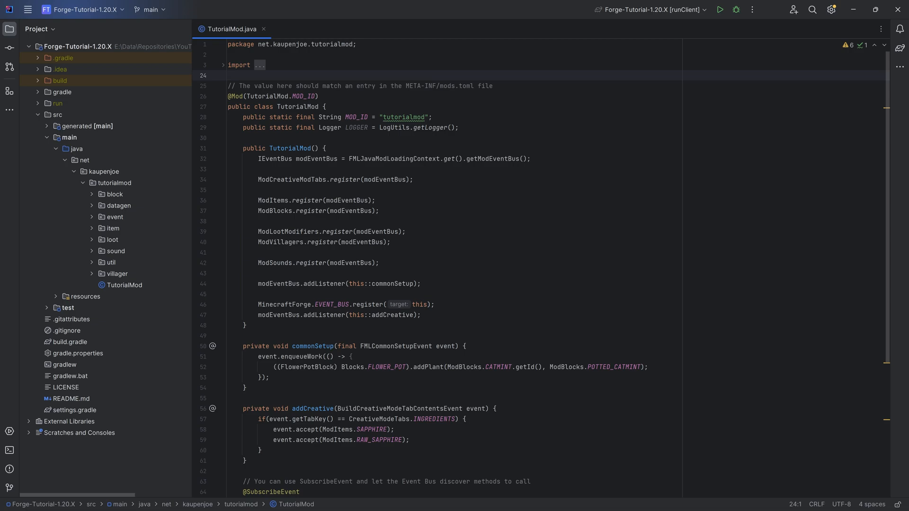
click(228, 75)
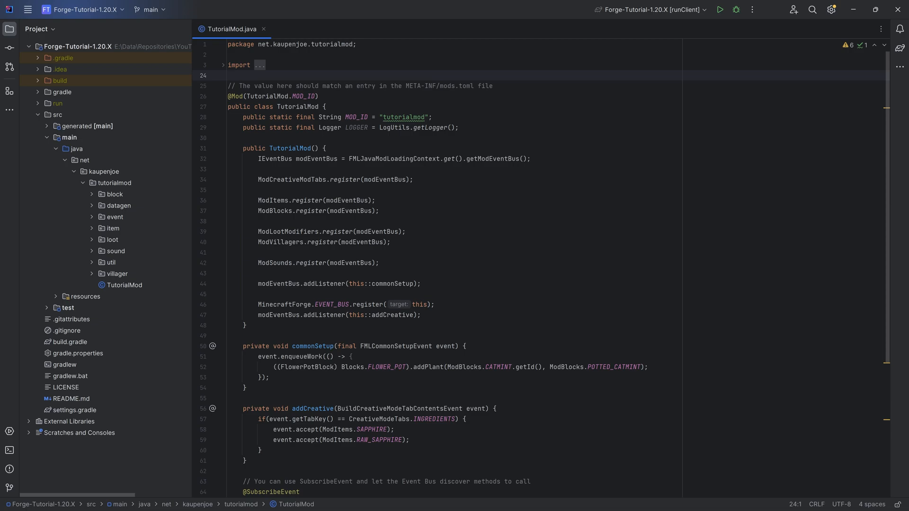
mouse_move(103, 252)
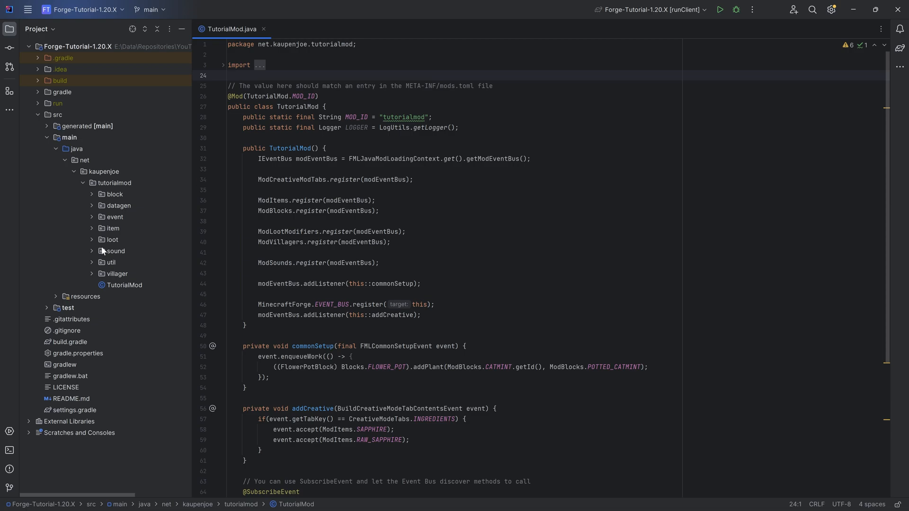
click(111, 239)
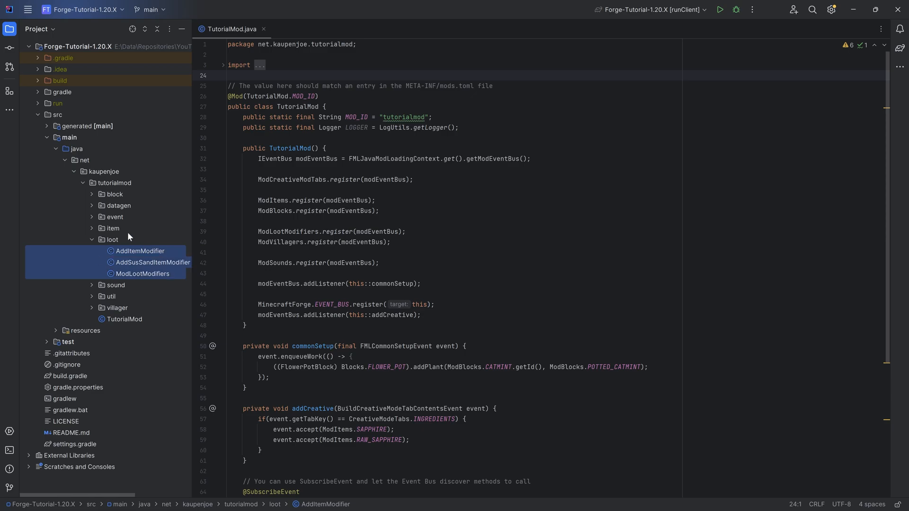
click(92, 239)
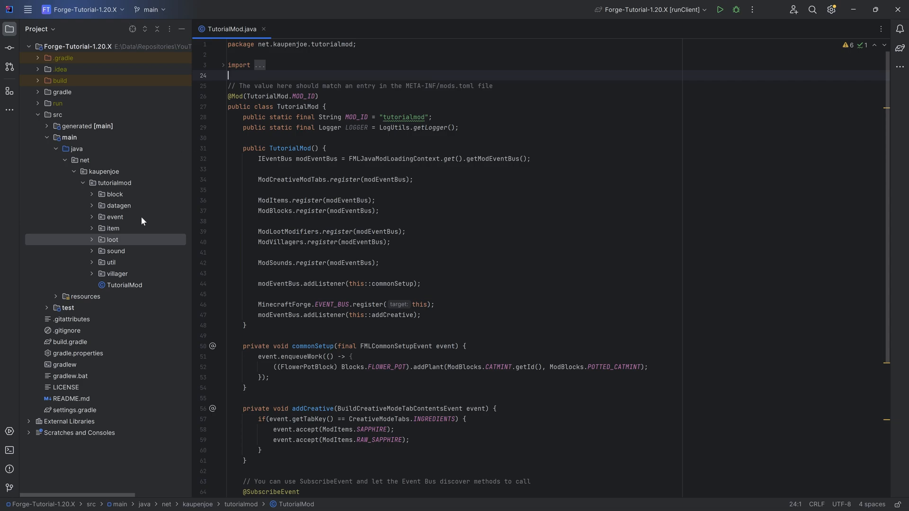
click(112, 240)
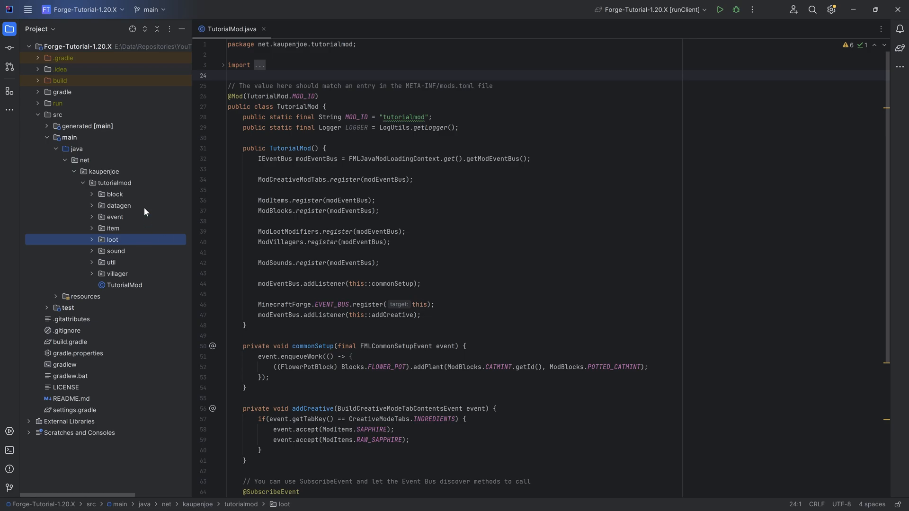
mouse_move(128, 210)
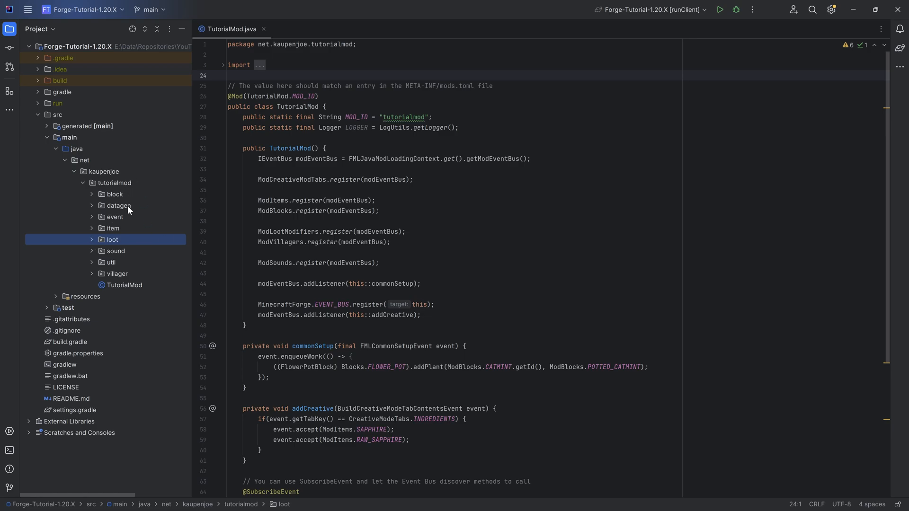
click(92, 239)
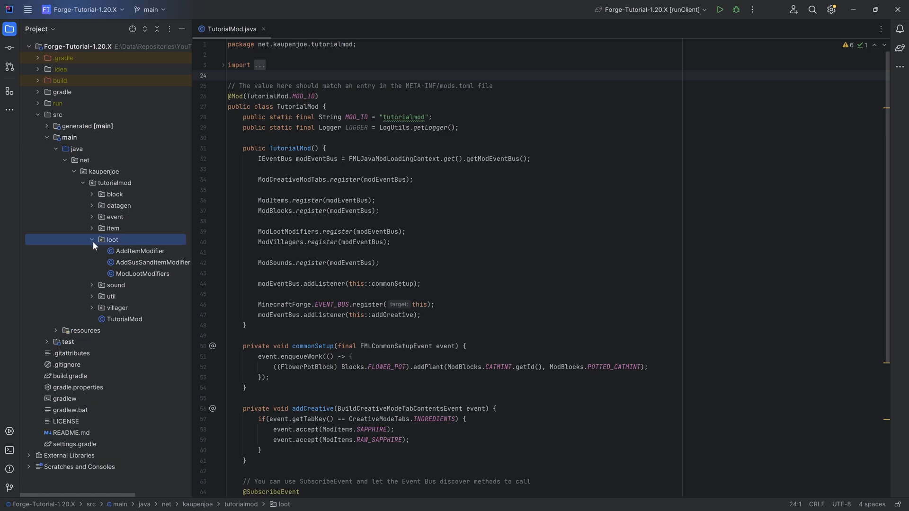
key(shift shift)
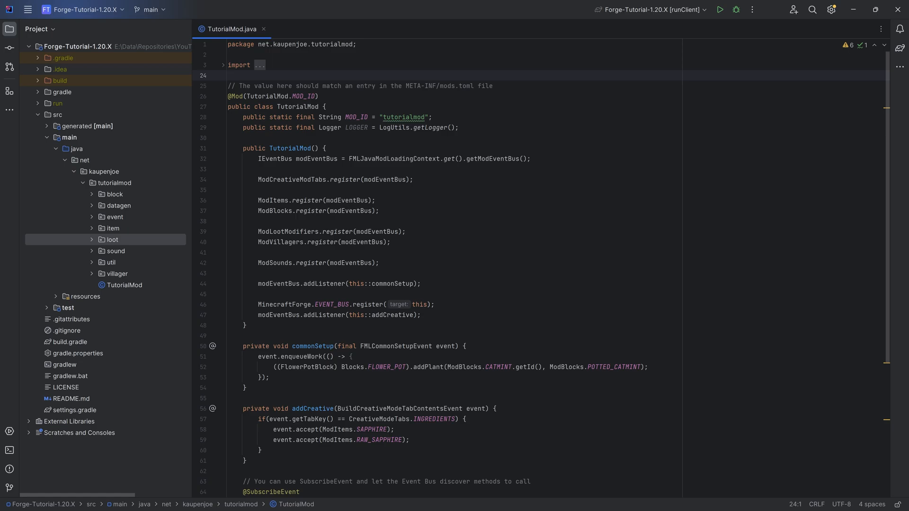
click(228, 76)
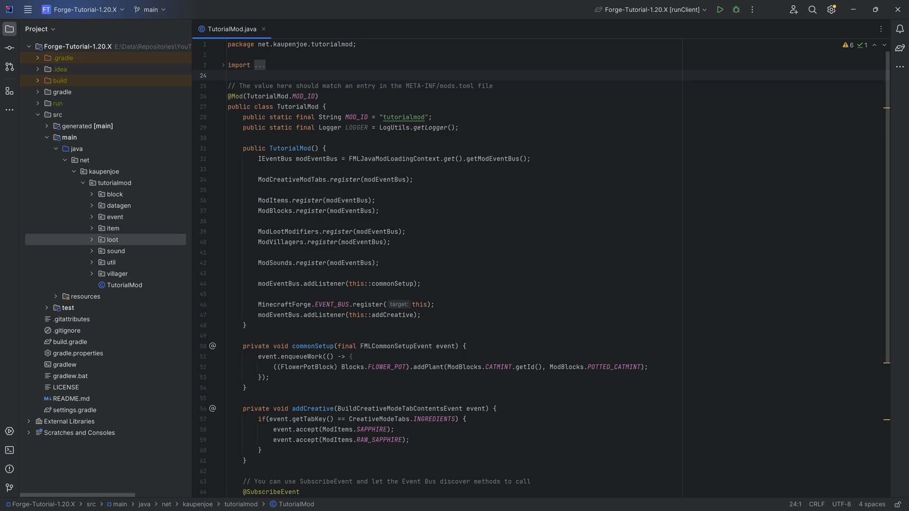
click(228, 76)
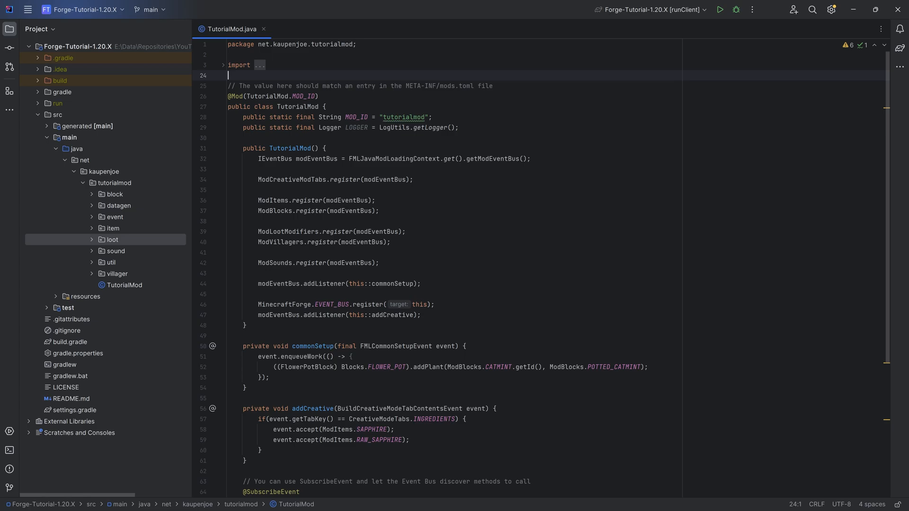